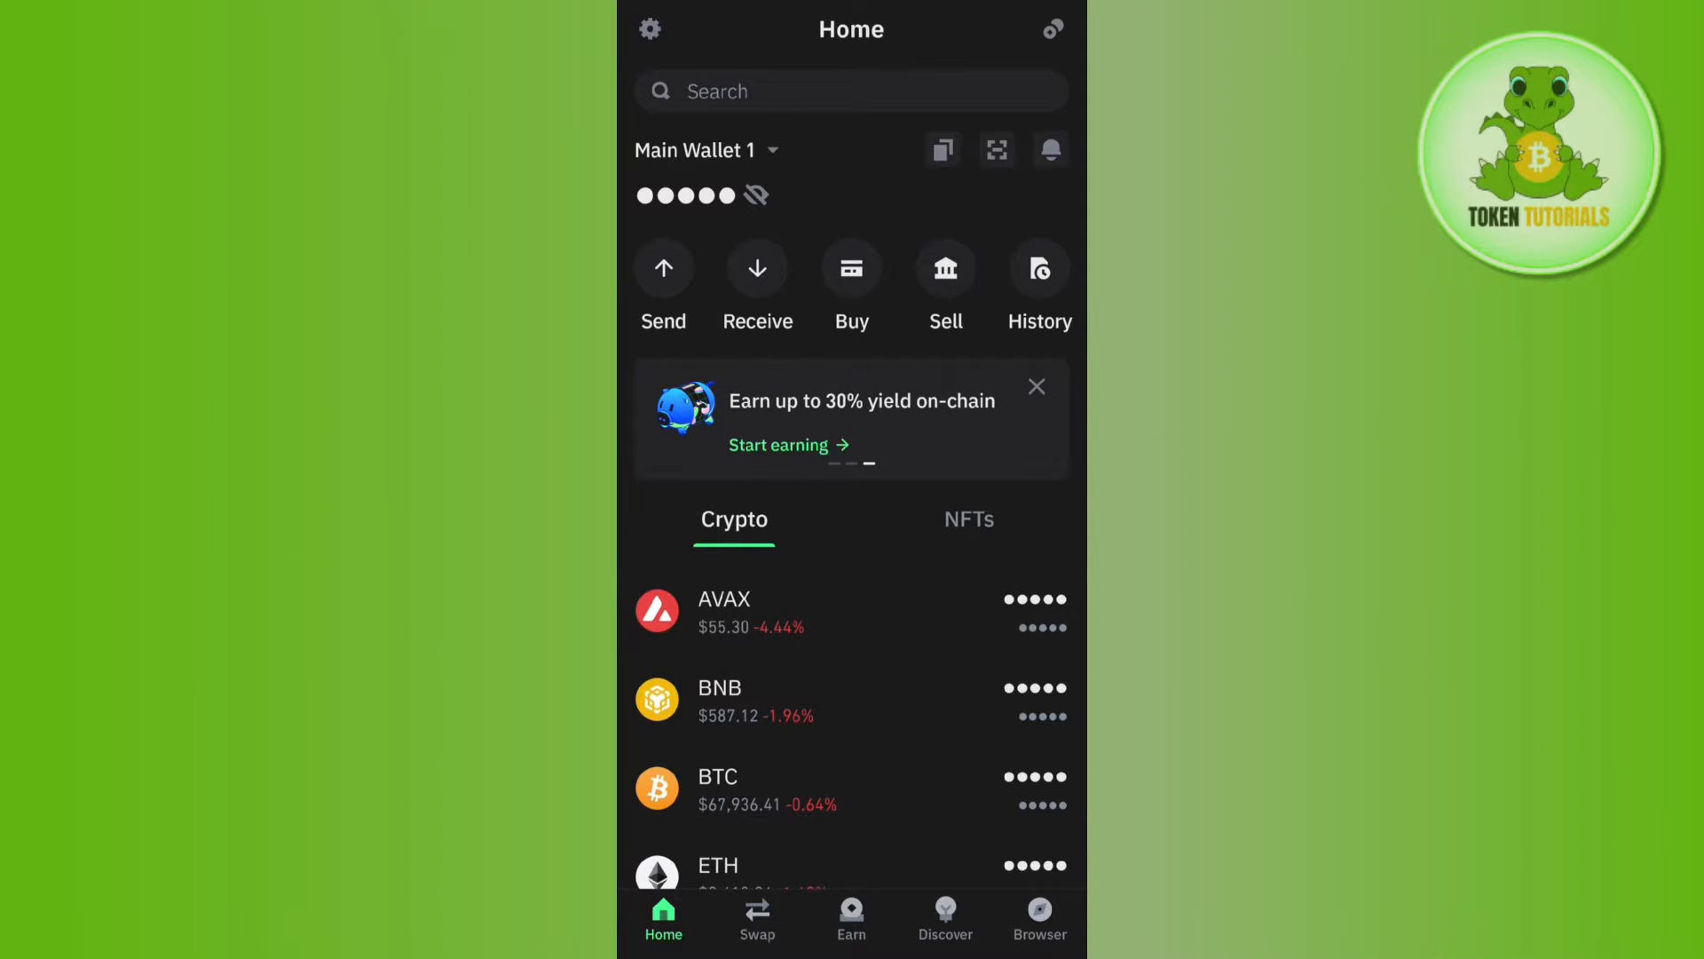
- Scroll the home asset list down until SOL, TRX, TWT and USDT entries are visible
scroll("down", 3)
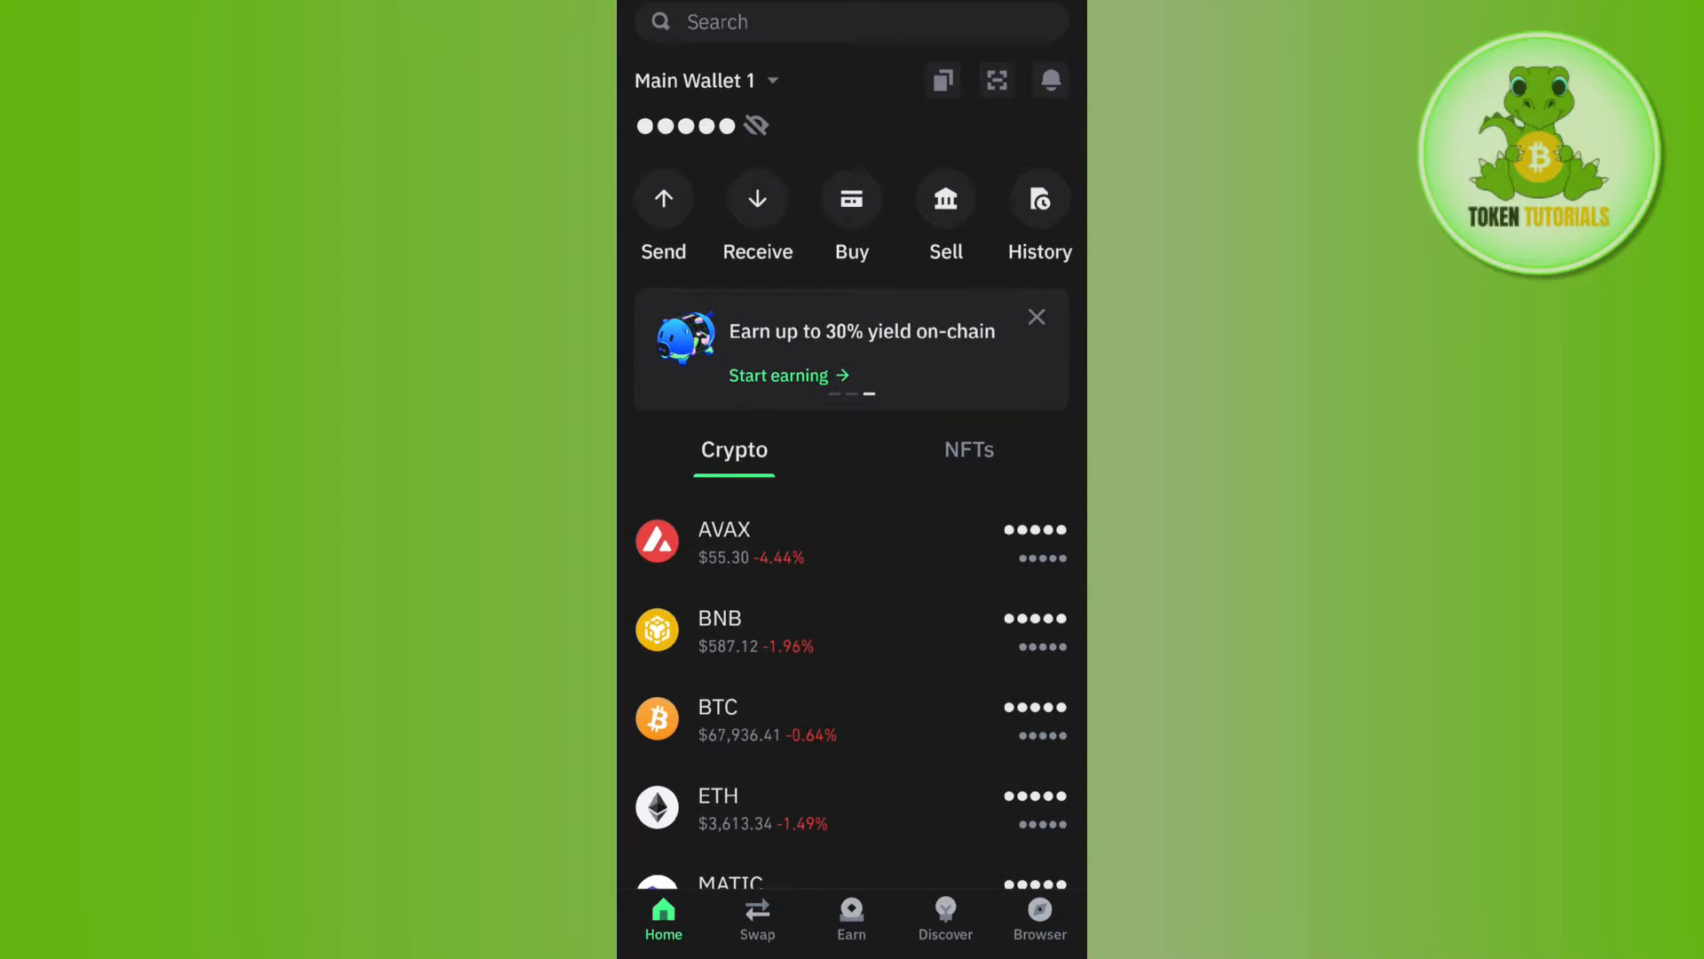
scroll("down", 3)
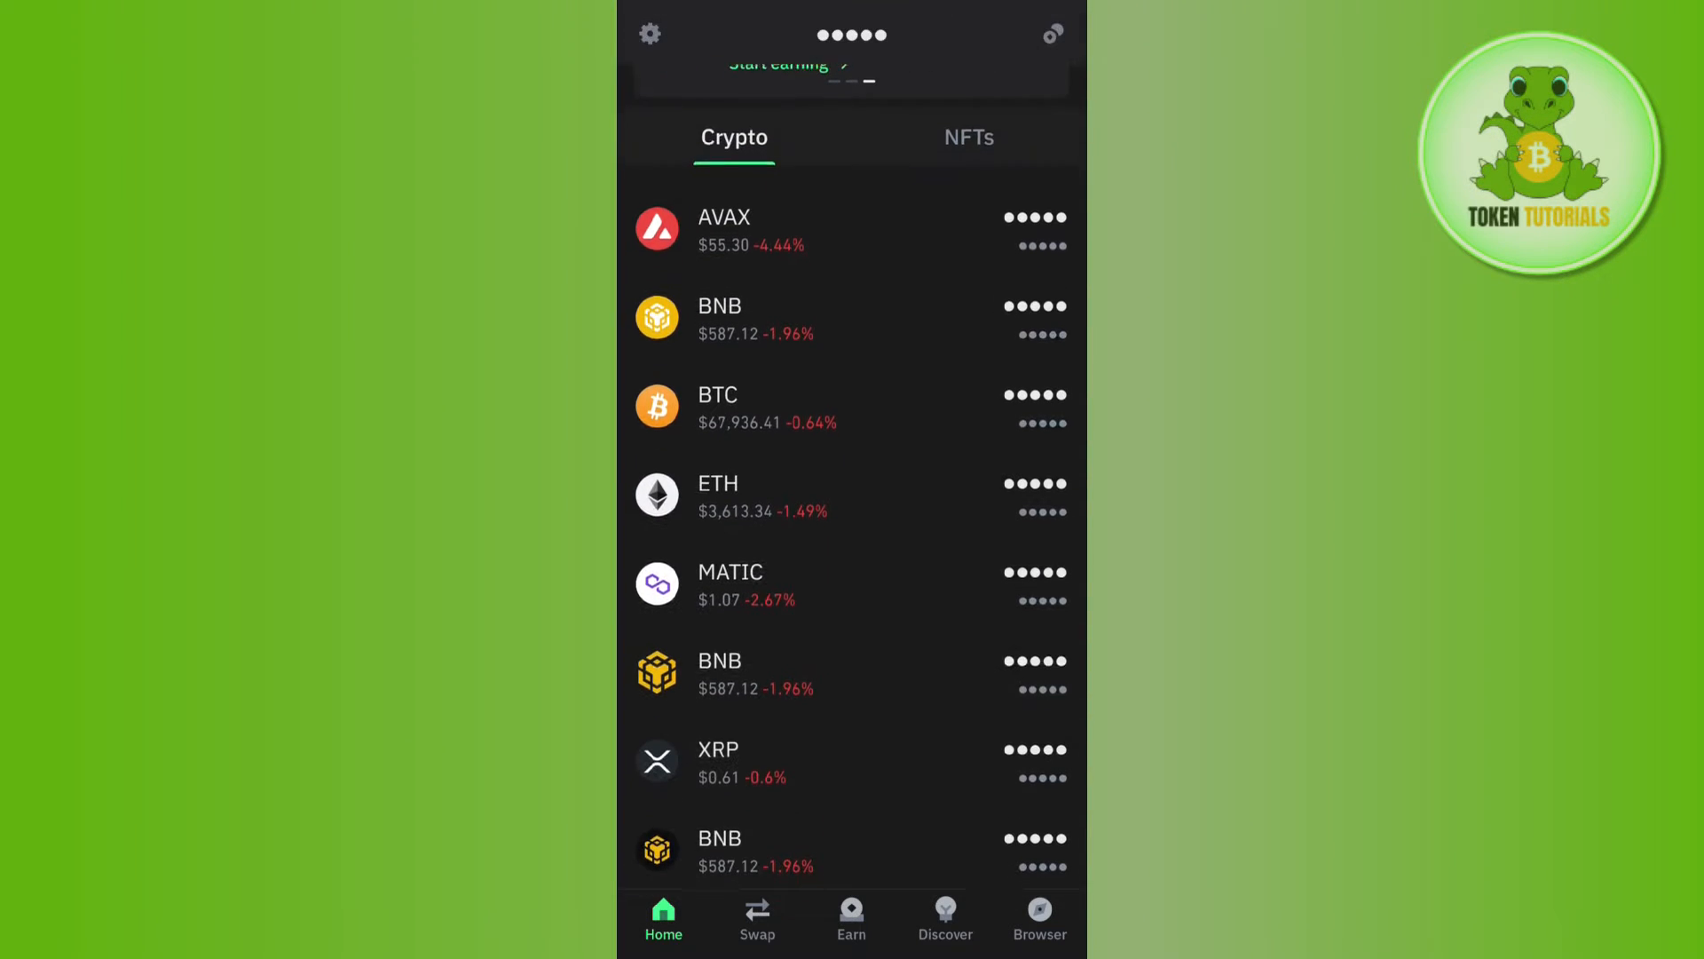
scroll("down", 3)
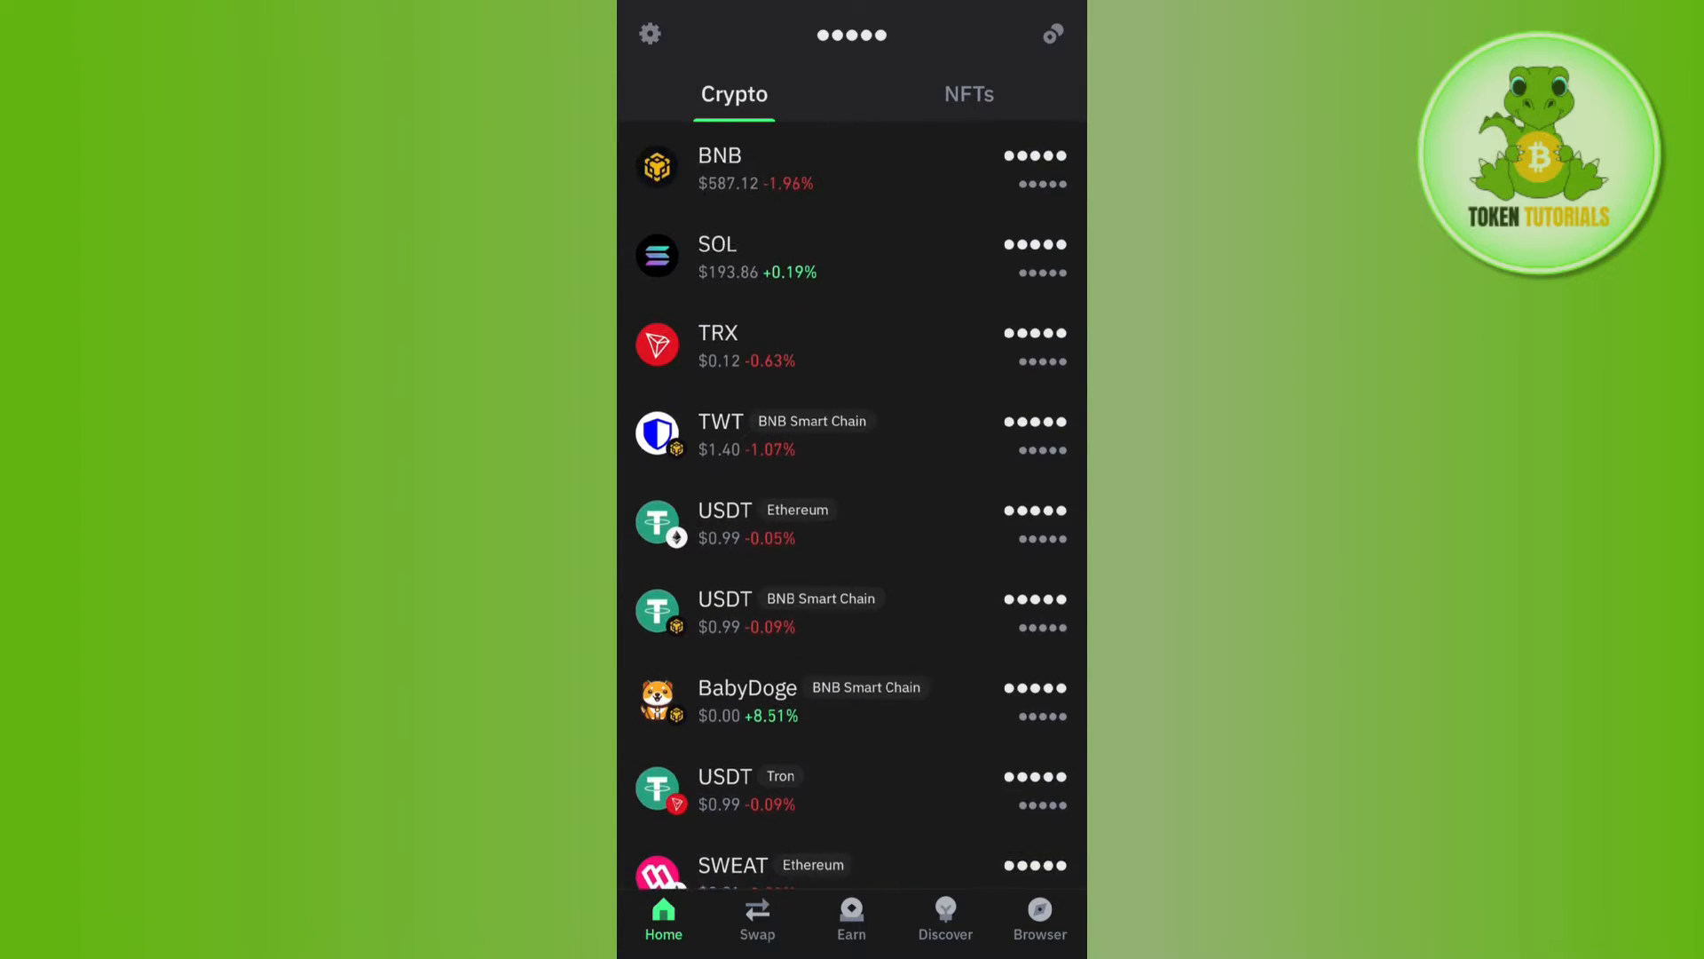
- View the empty USDT (Ethereum) page, then go to the Manage crypto list
left_click(760, 523)
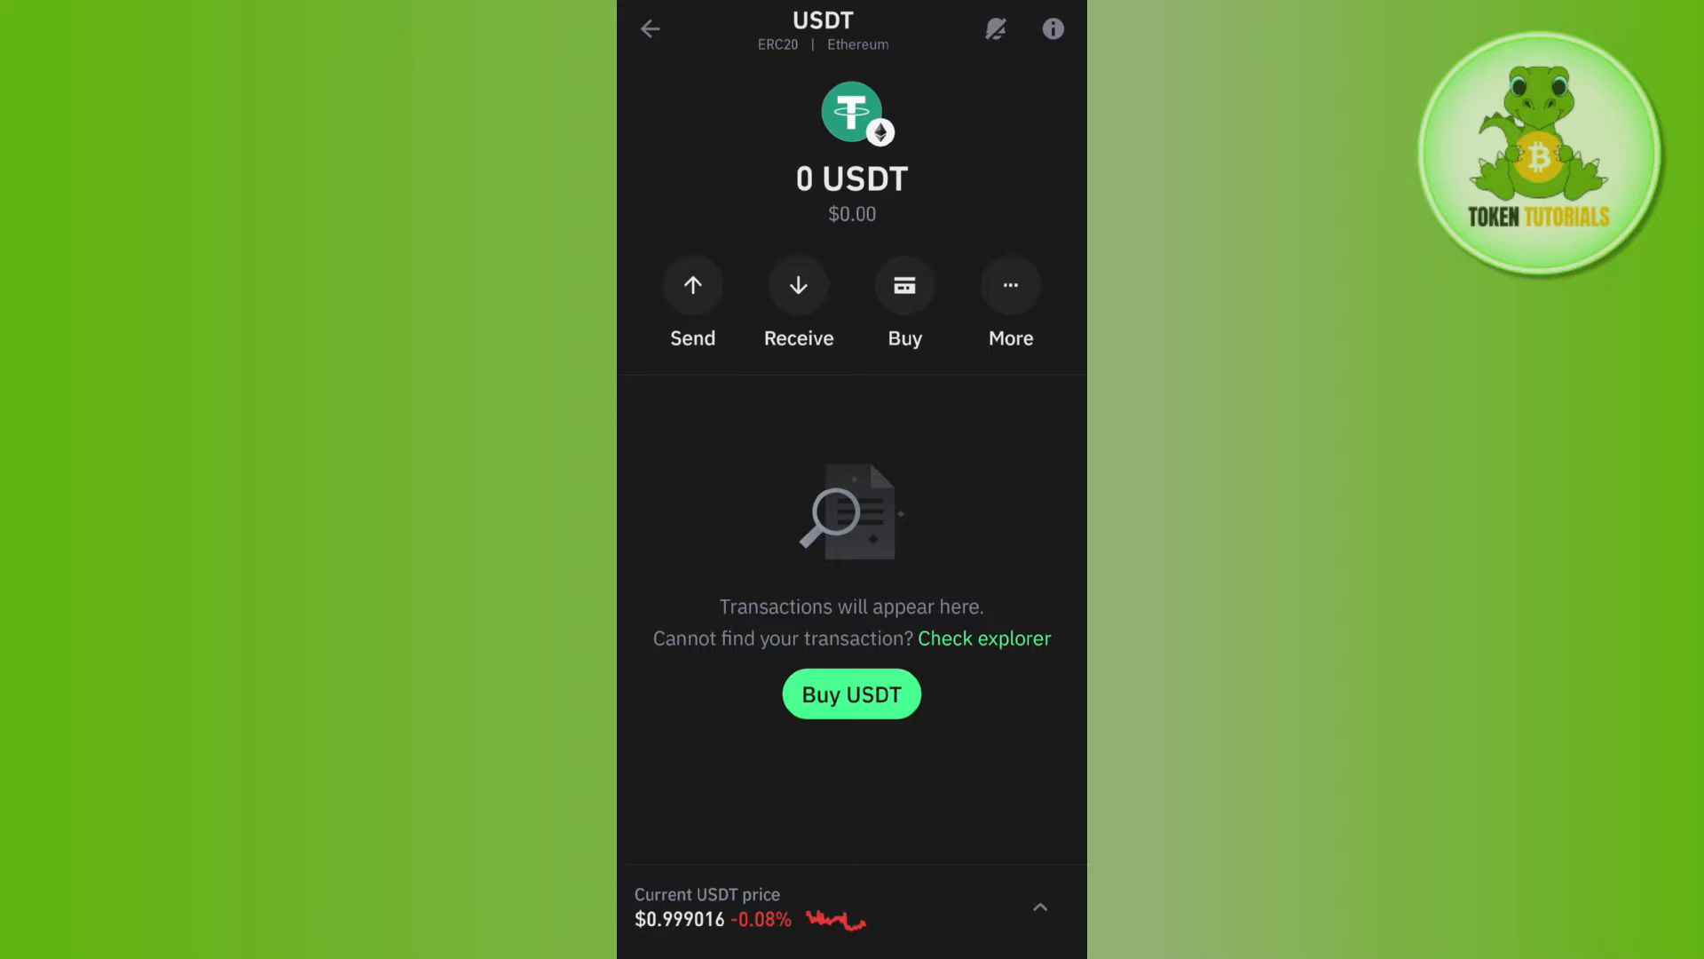
left_click(650, 29)
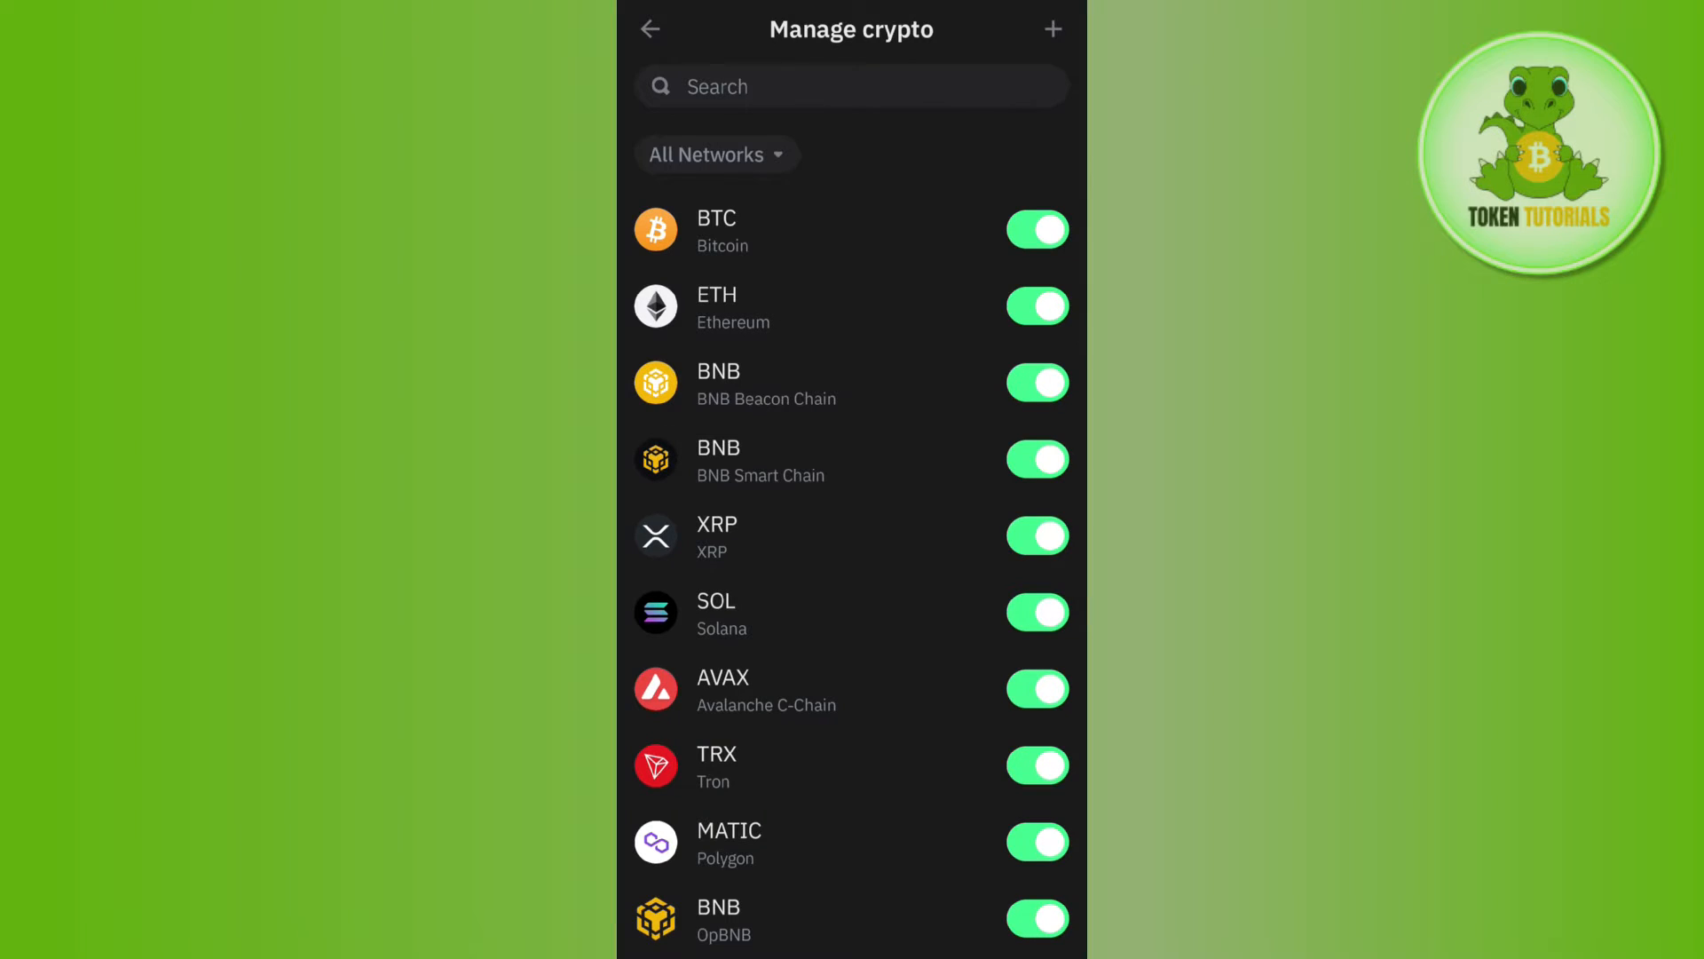
- Search 'usdt' in Manage crypto to confirm Ethereum USDT is enabled, then return home
left_click(851, 86)
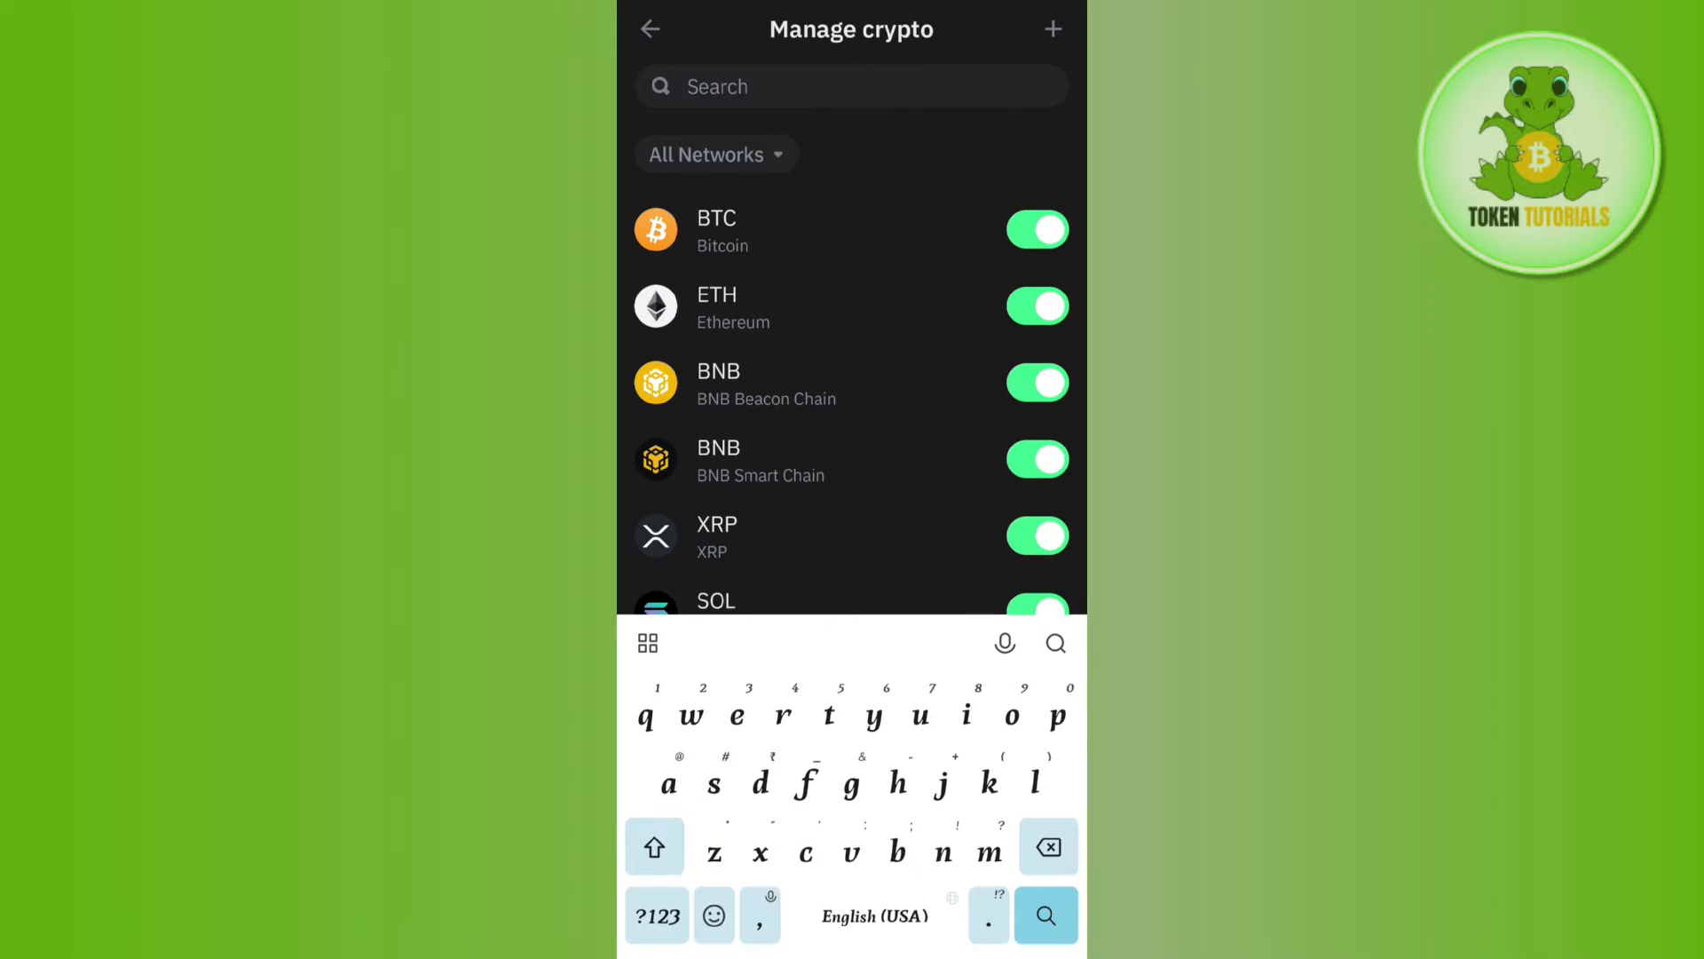
type("usdt")
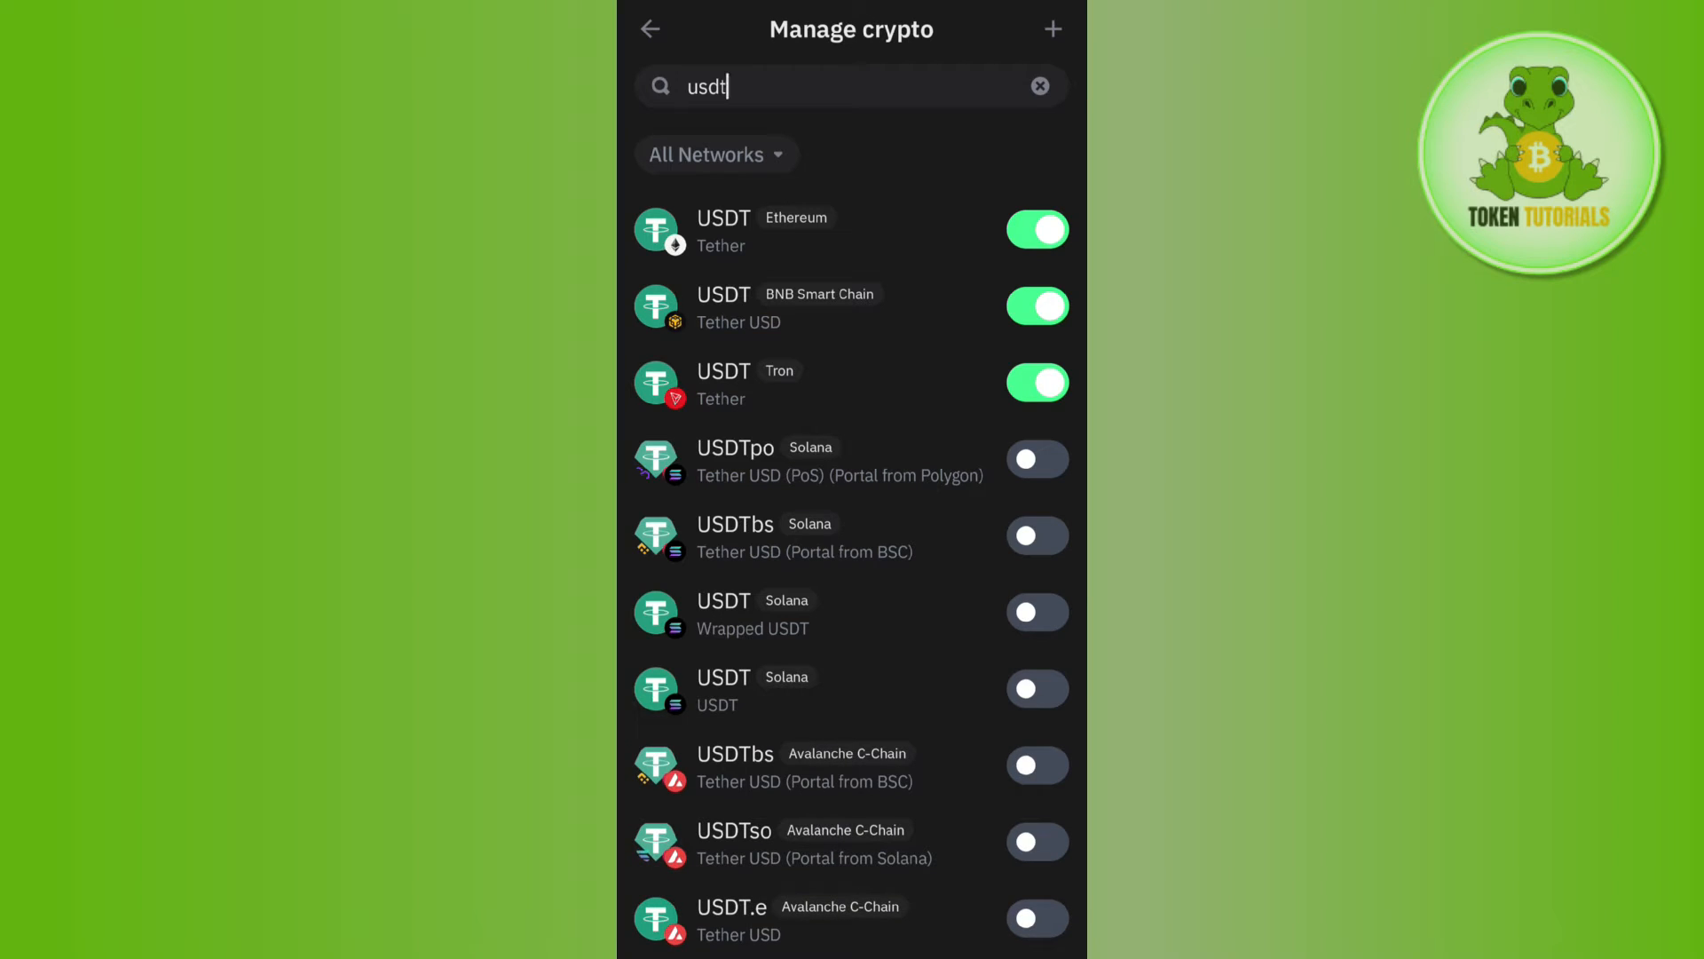
left_click(649, 30)
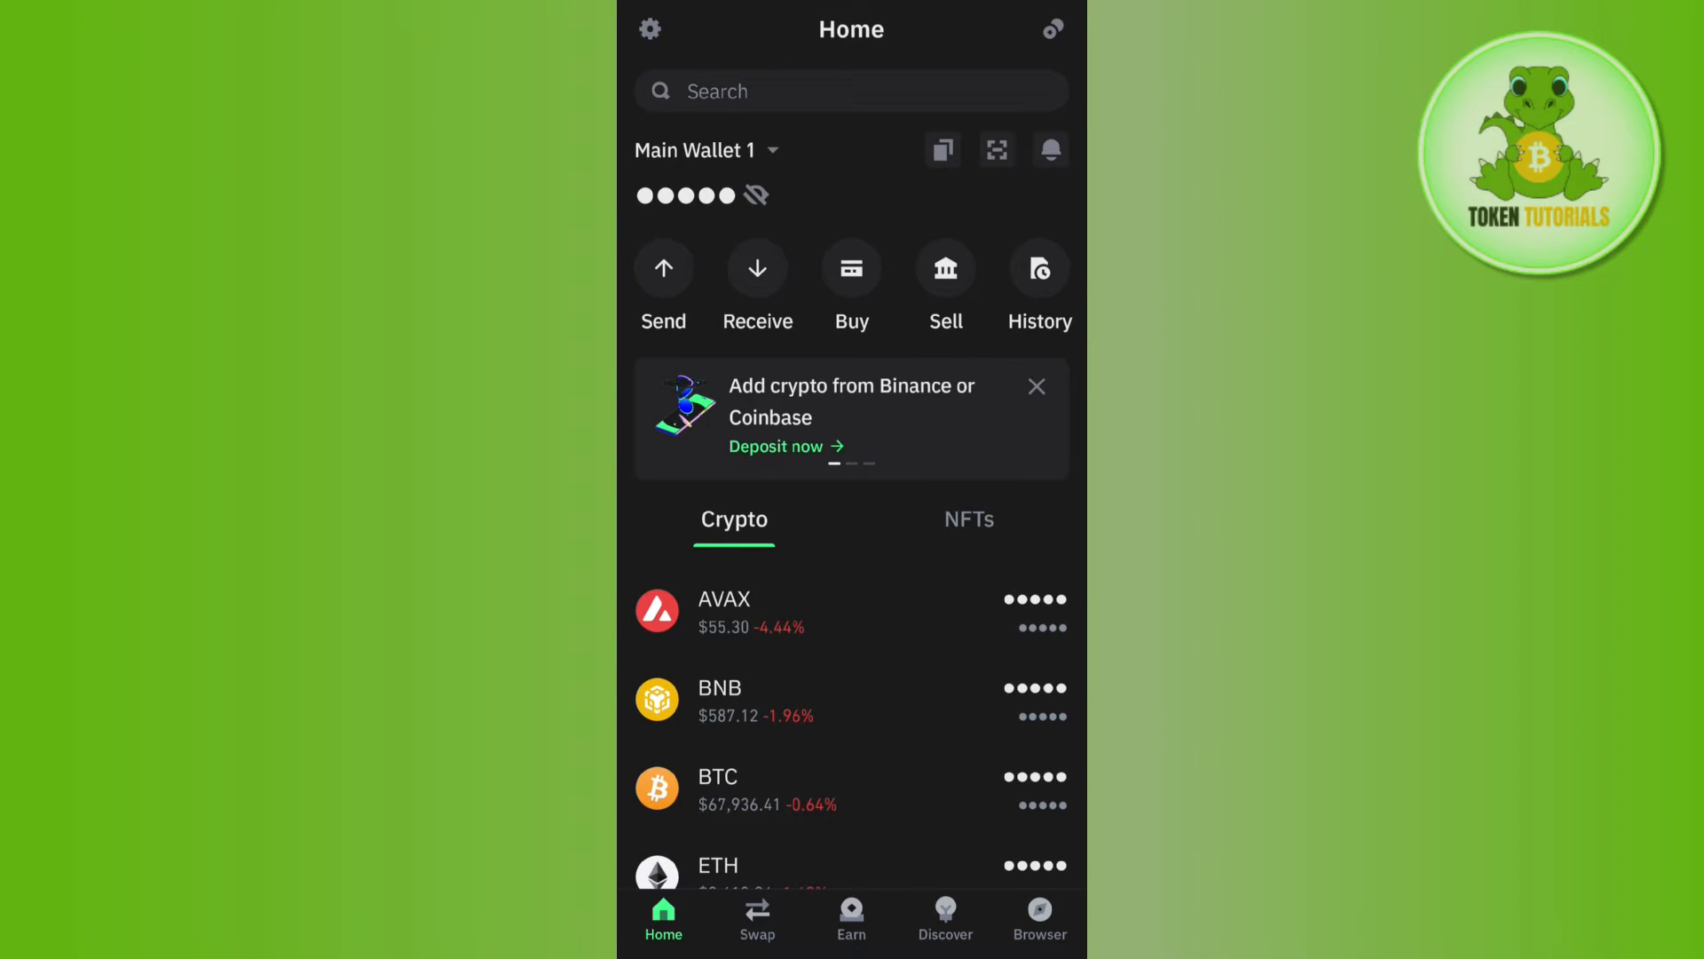
- Open the USDT entry tagged Ethereum from the scrolled Crypto list
scroll("down", 3)
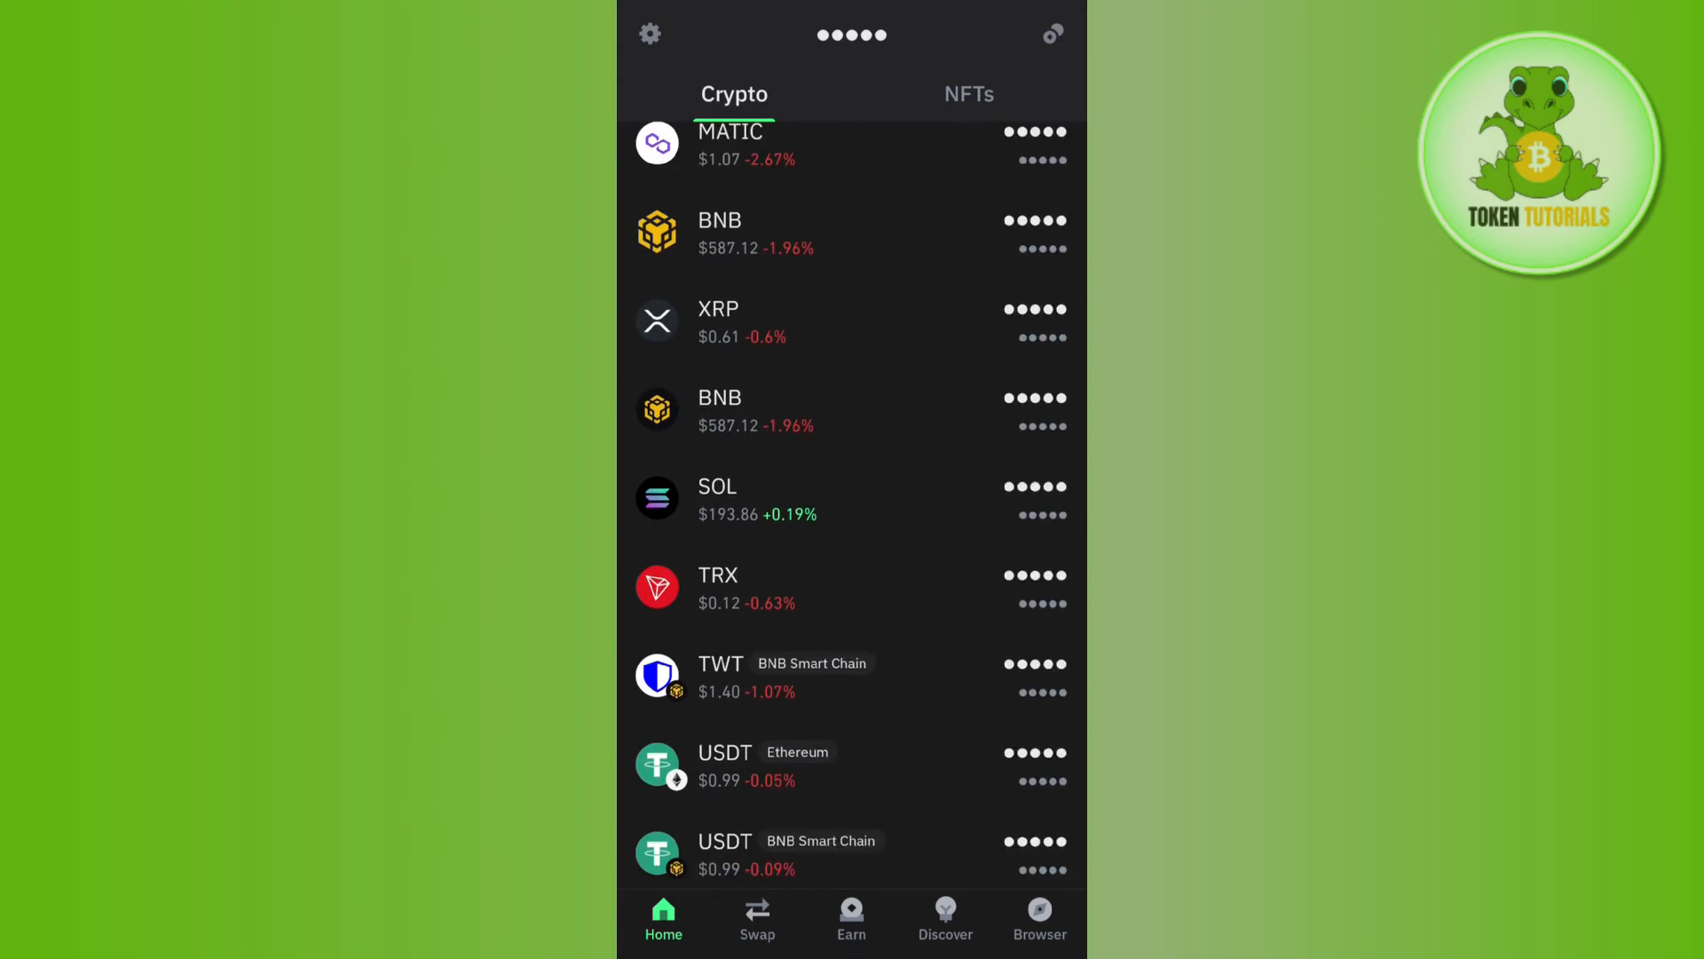
left_click(724, 764)
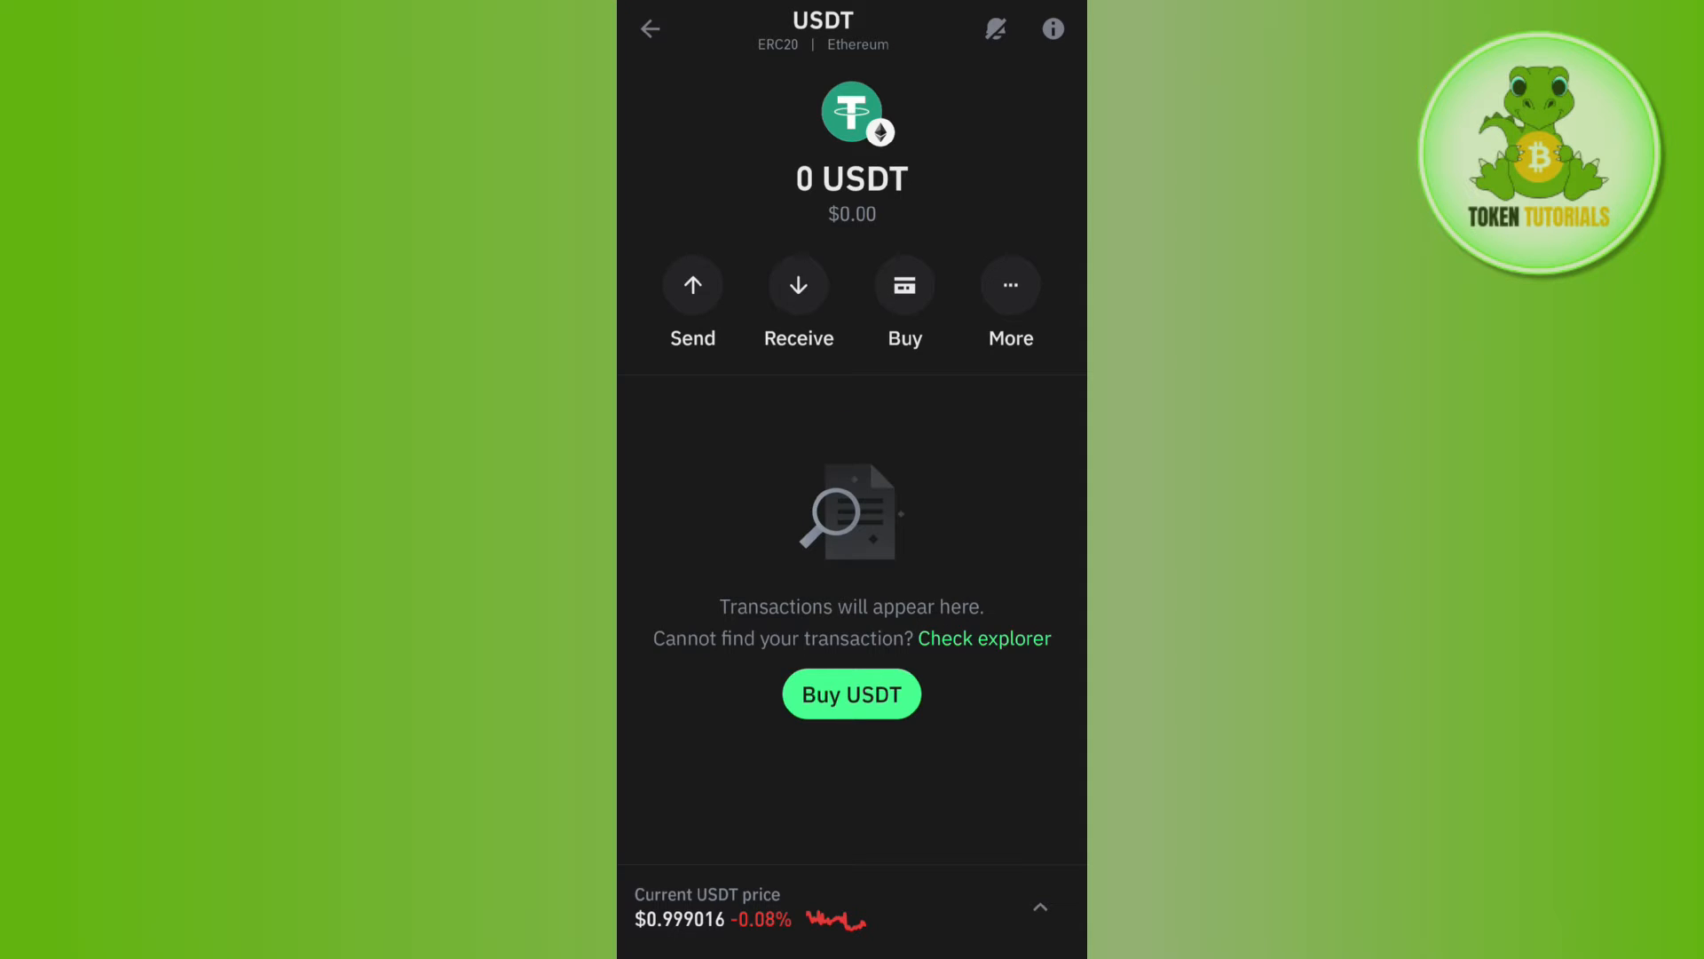
- Start a swap from the USDT page's More actions, converting USDT into ETH
left_click(1009, 300)
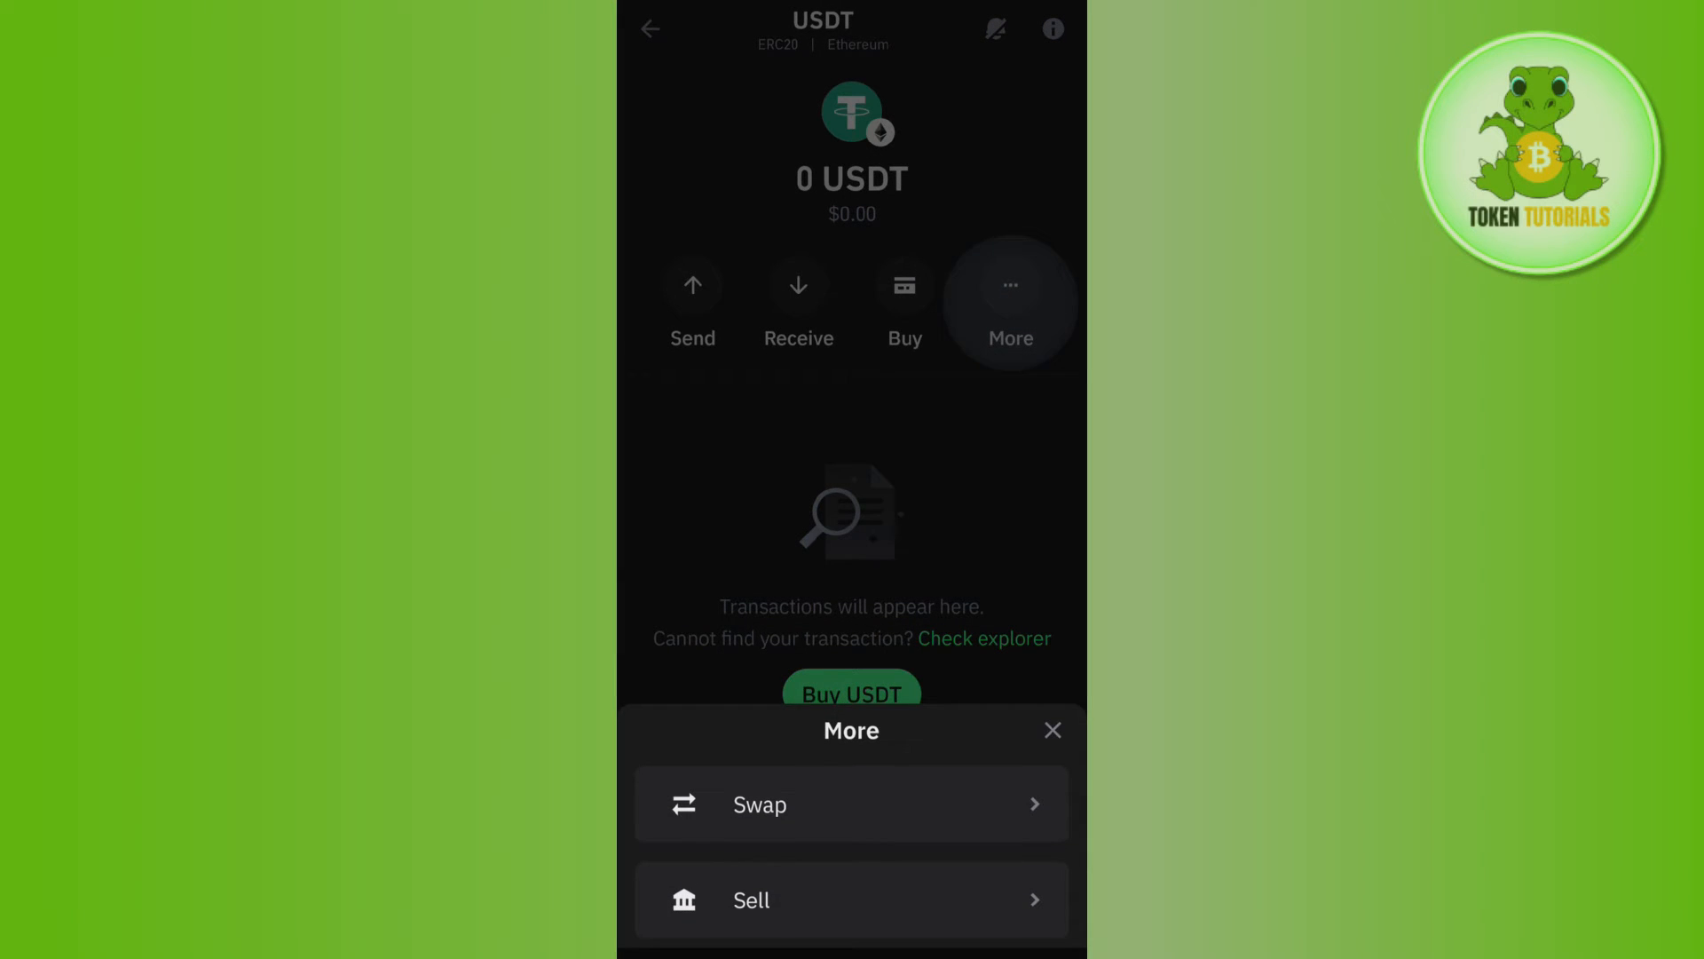
left_click(759, 804)
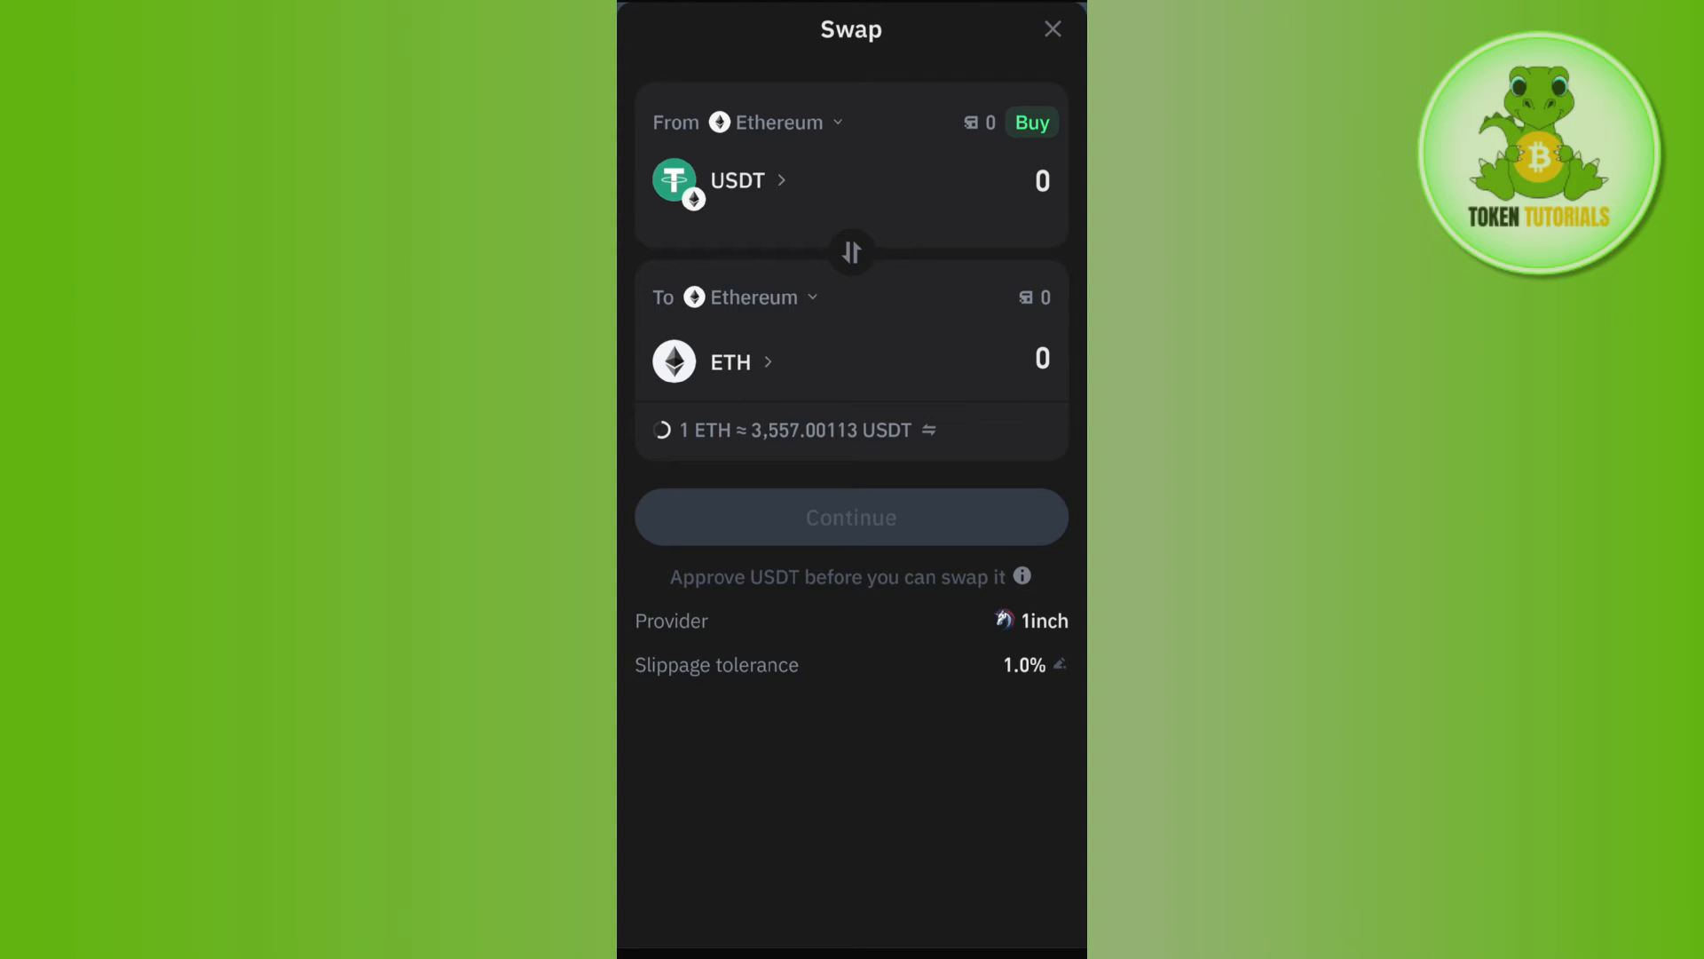
- Reverse the swap to ETH into USDT and enter an amount of 20 ETH
left_click(851, 253)
type("20")
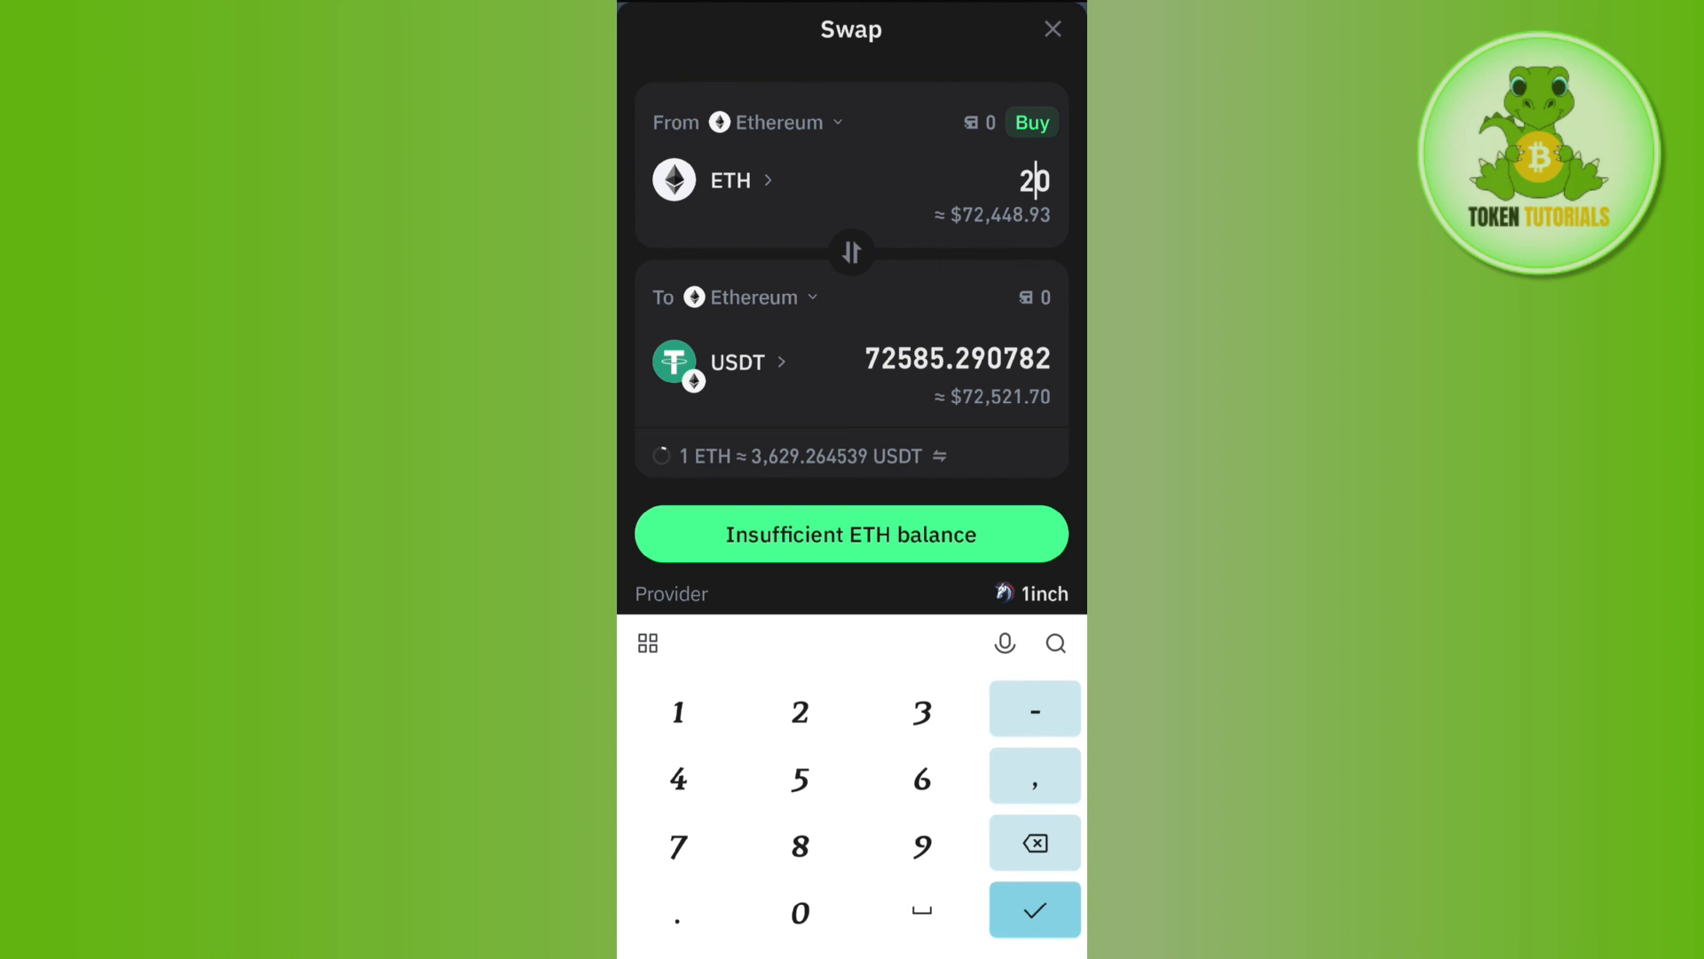
left_click(1032, 909)
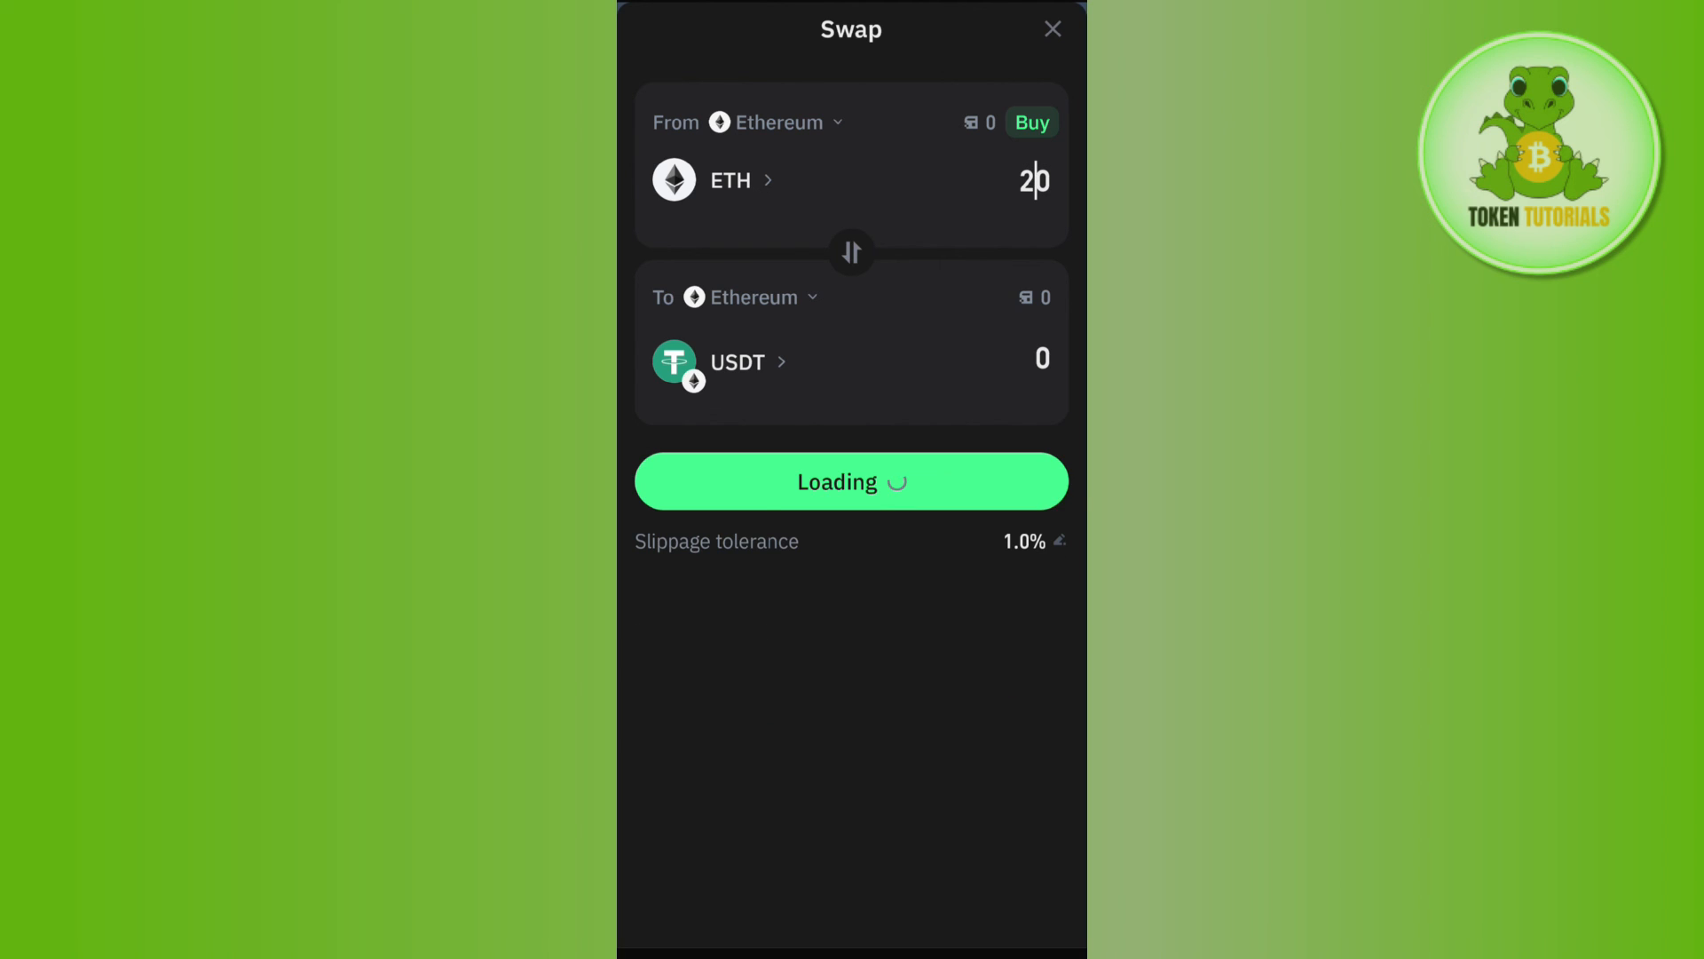